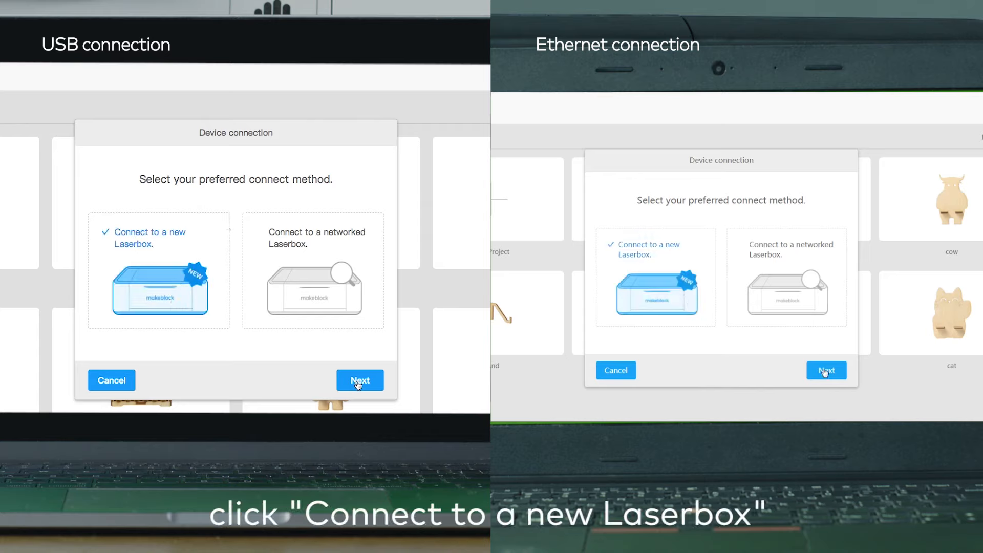
- Proceed to connect a new LaserBox using the USB connection mode
left_click(359, 381)
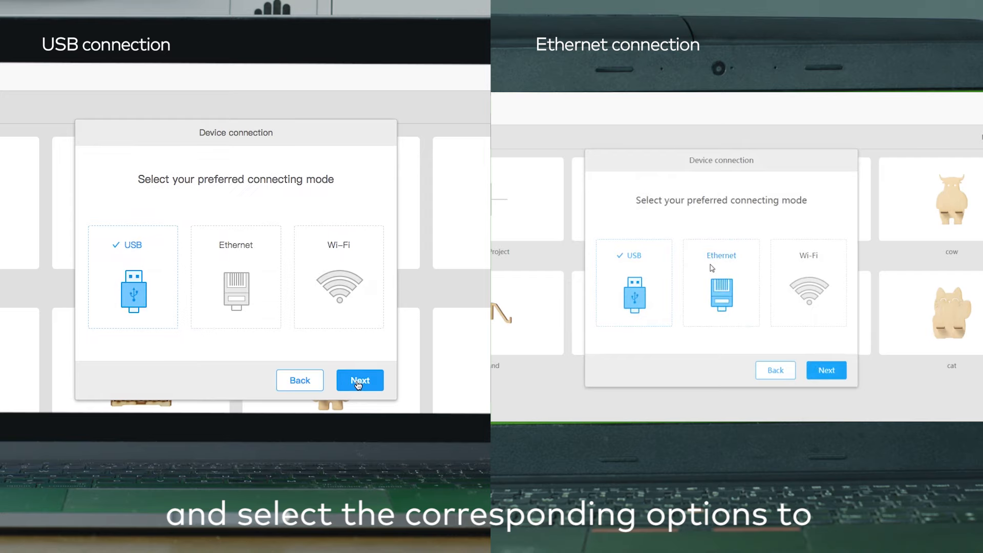
left_click(359, 381)
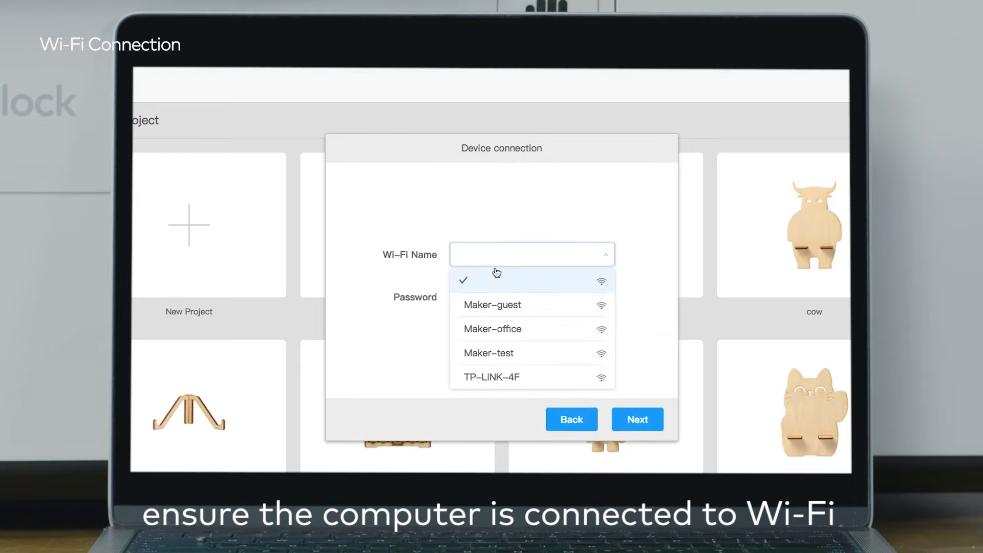
- Connect the LaserBox to the Maker-office Wi-Fi network and dismiss the success message
left_click(492, 328)
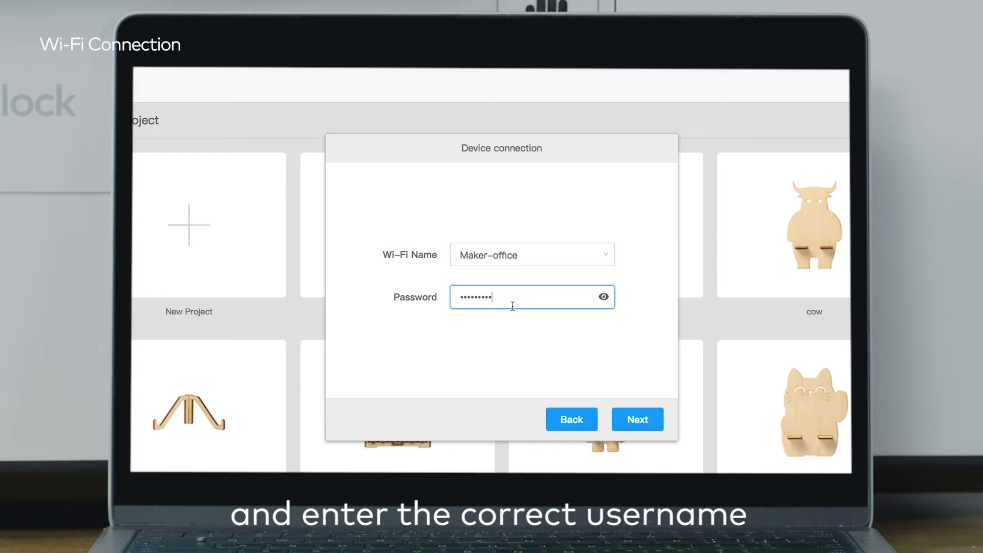
left_click(636, 419)
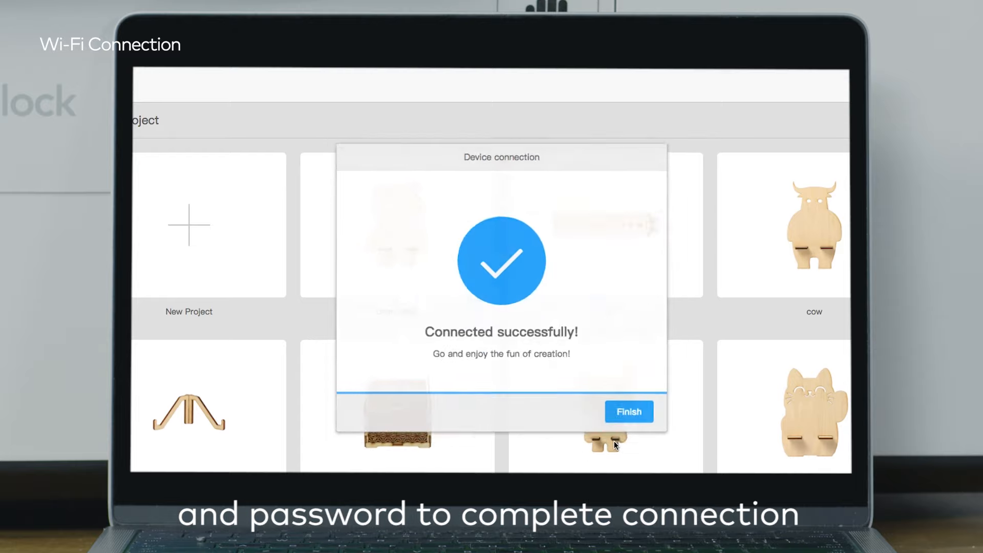
left_click(628, 412)
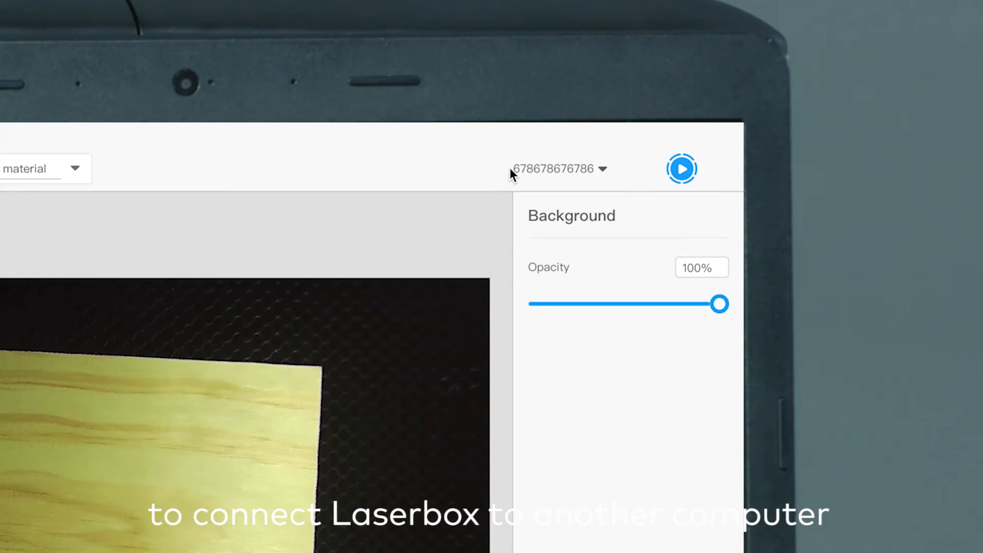
- Show the list of known devices with the Add A Device option
left_click(560, 168)
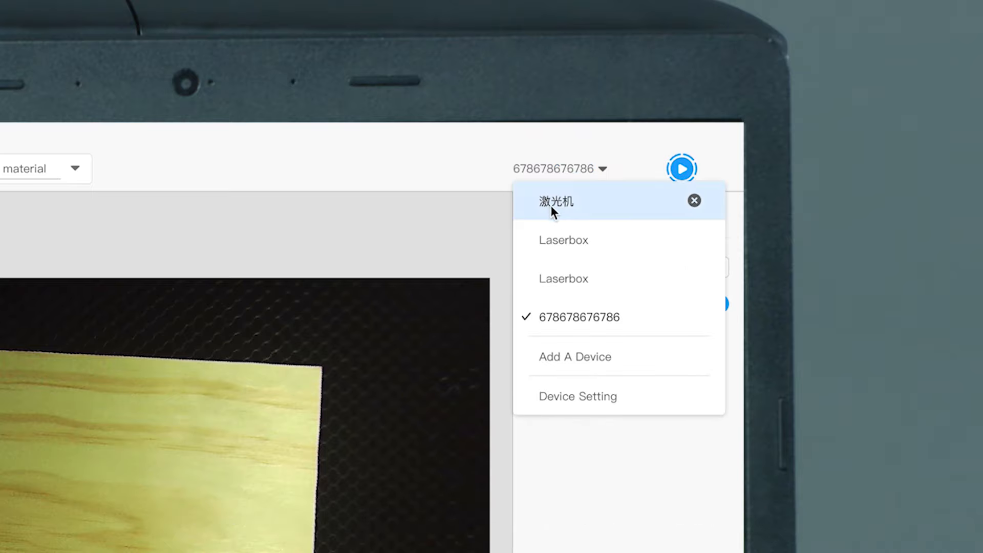
mouse_move(594, 384)
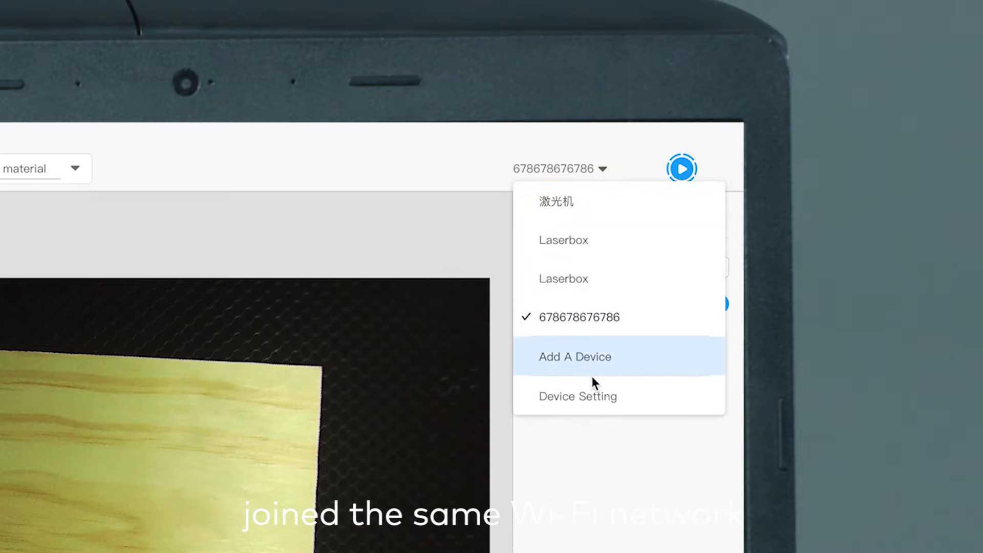
mouse_move(622, 444)
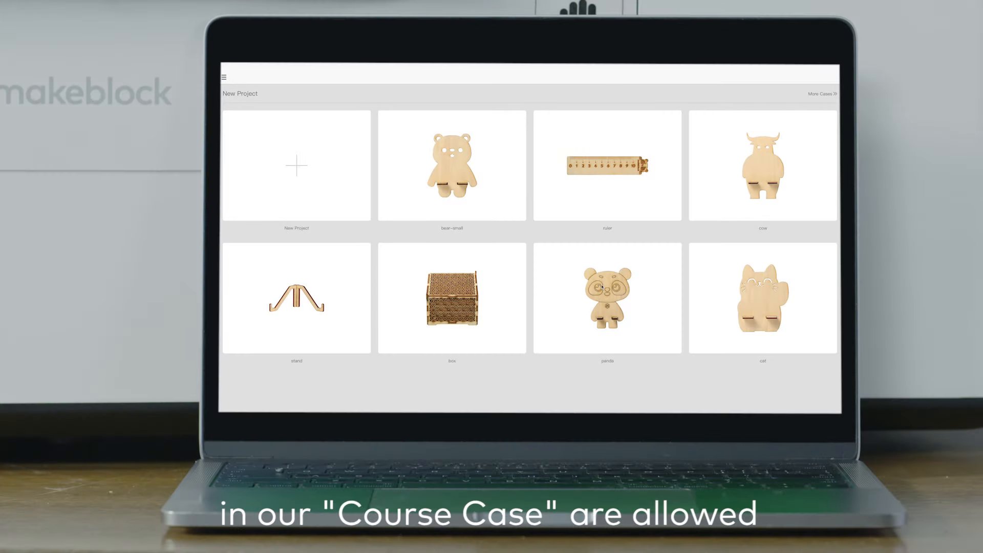
- Load the panda case onto the basswood sheet and review the purple outlines' Cut settings
left_click(607, 298)
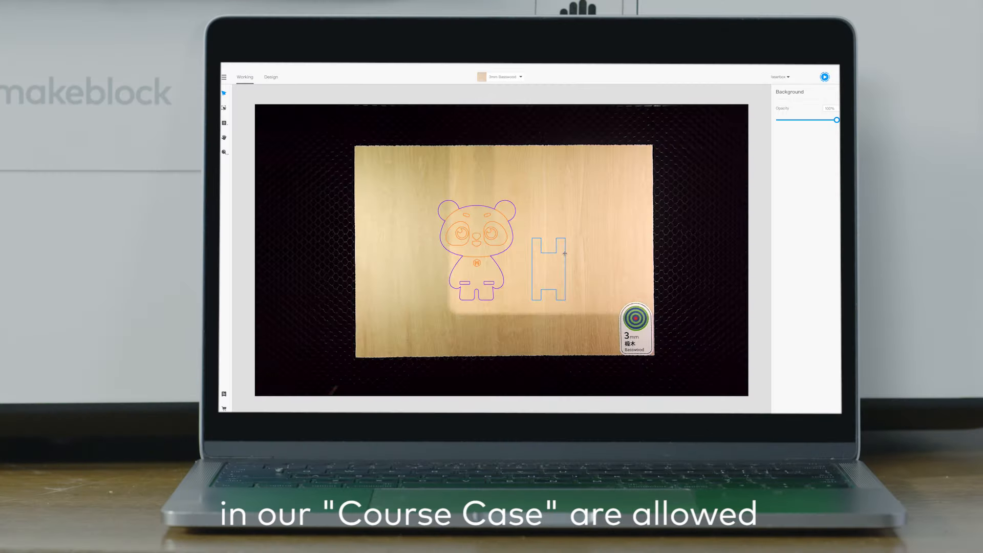
left_click(549, 269)
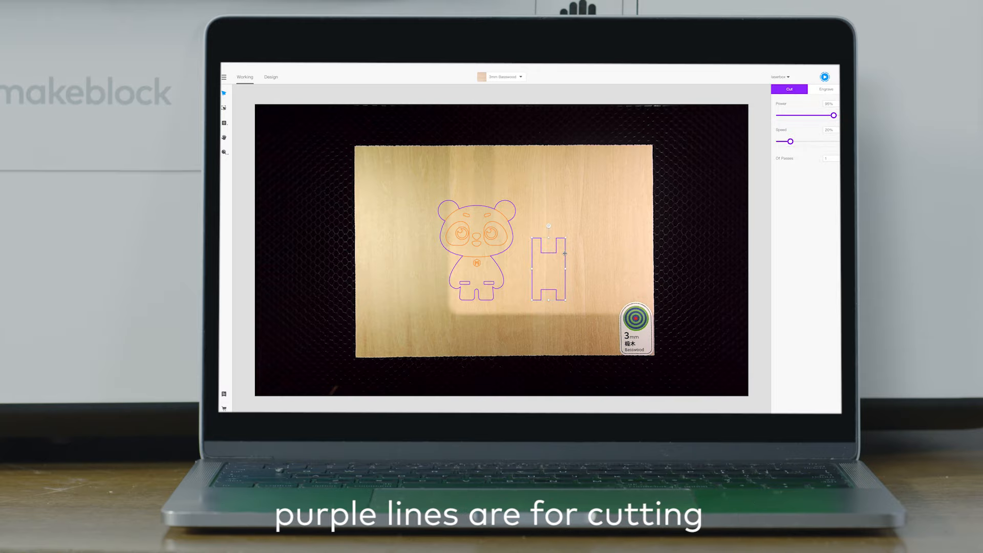
left_click(826, 89)
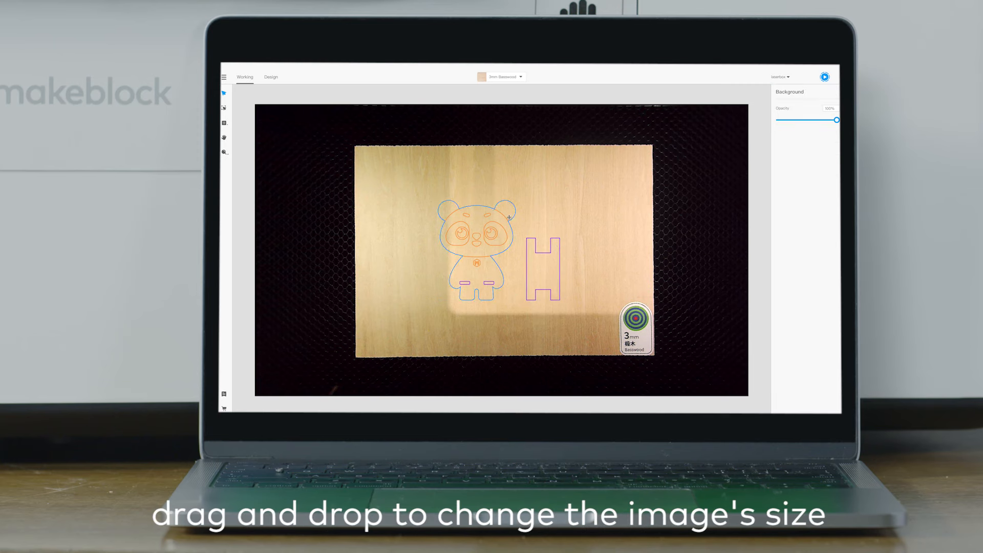
left_click(471, 251)
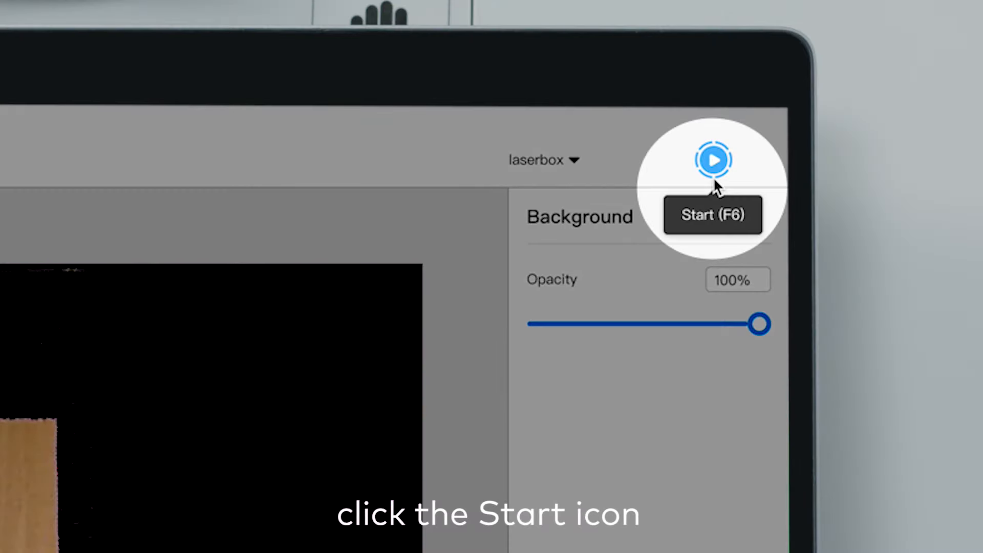
- Start the panda job, replay its track preview (est. 01 min 06 sec) and send it to the machine
left_click(712, 159)
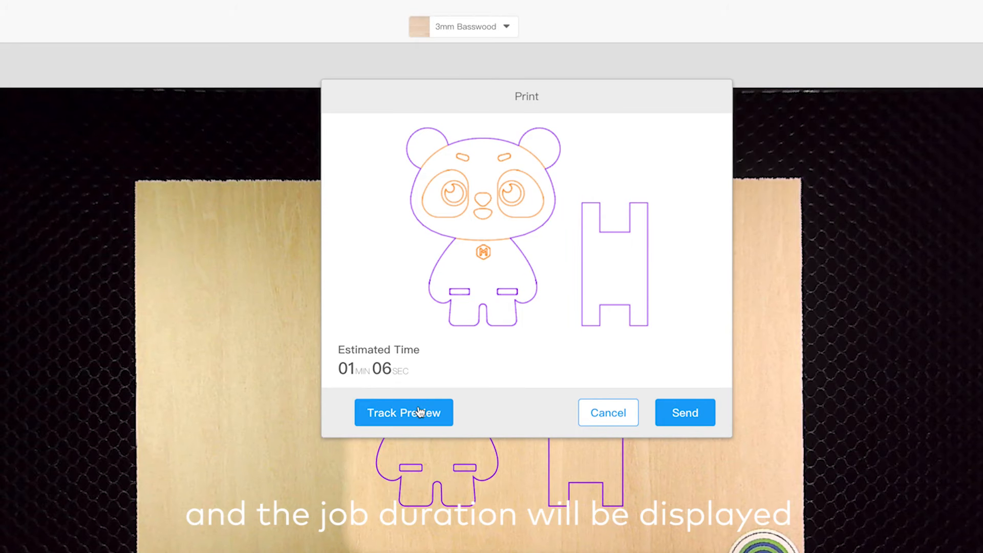
left_click(403, 413)
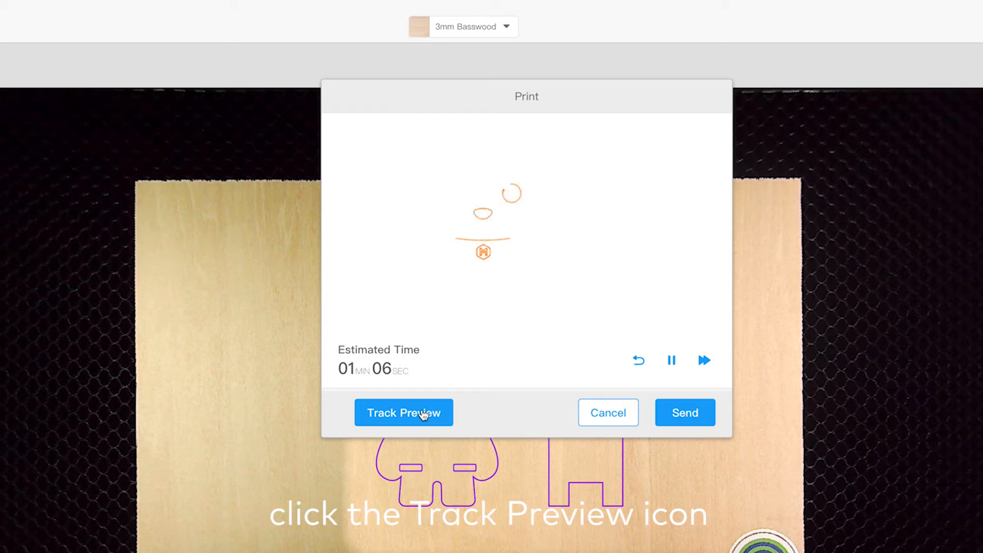
left_click(403, 412)
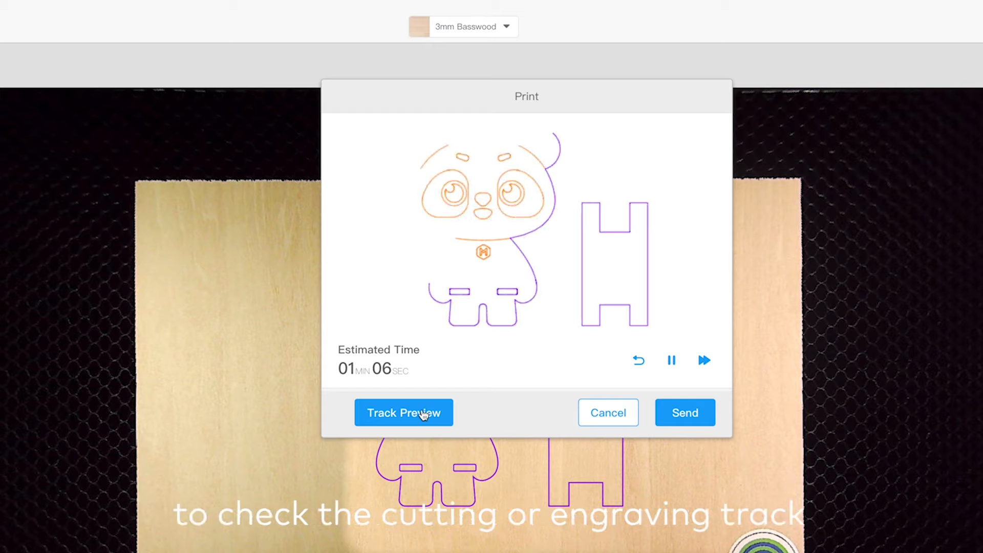
left_click(685, 412)
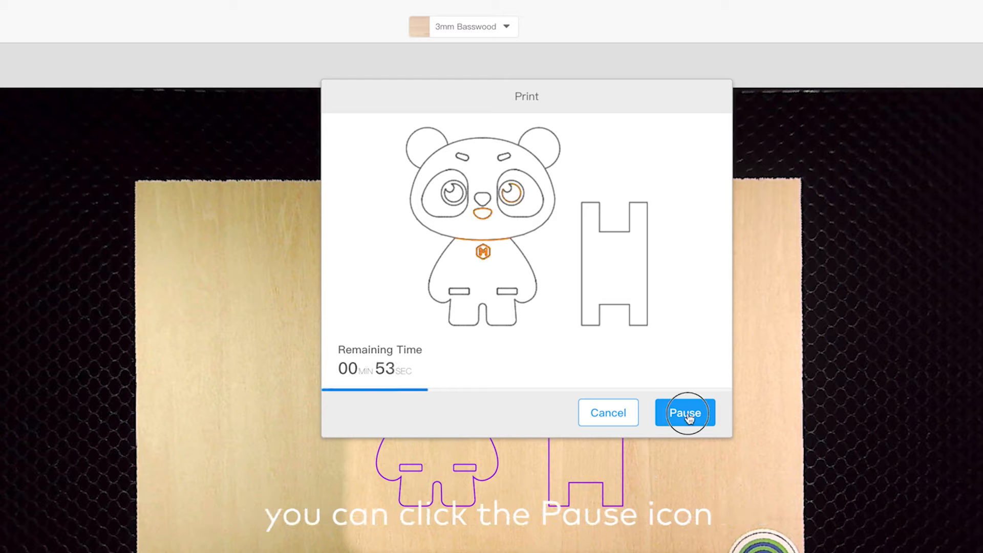
- Pause the running panda job and resume it with 53 seconds remaining
left_click(684, 413)
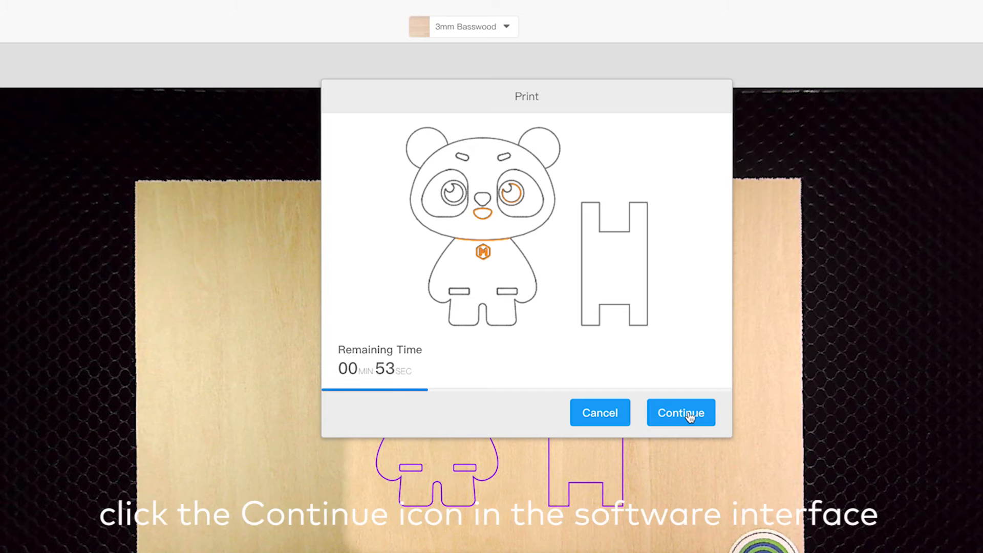
left_click(680, 413)
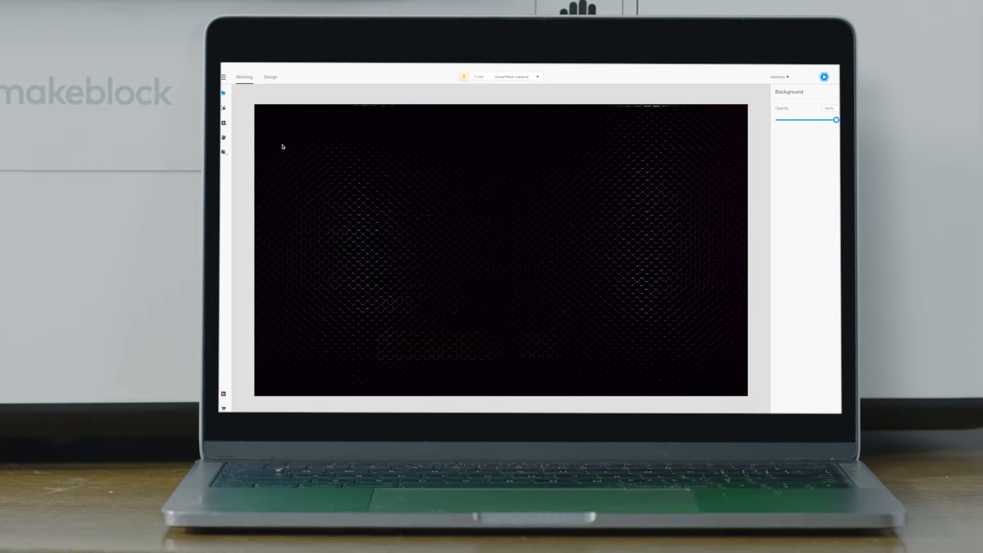
- Reach Device Setting from the hamburger main menu over the empty workspace
left_click(224, 77)
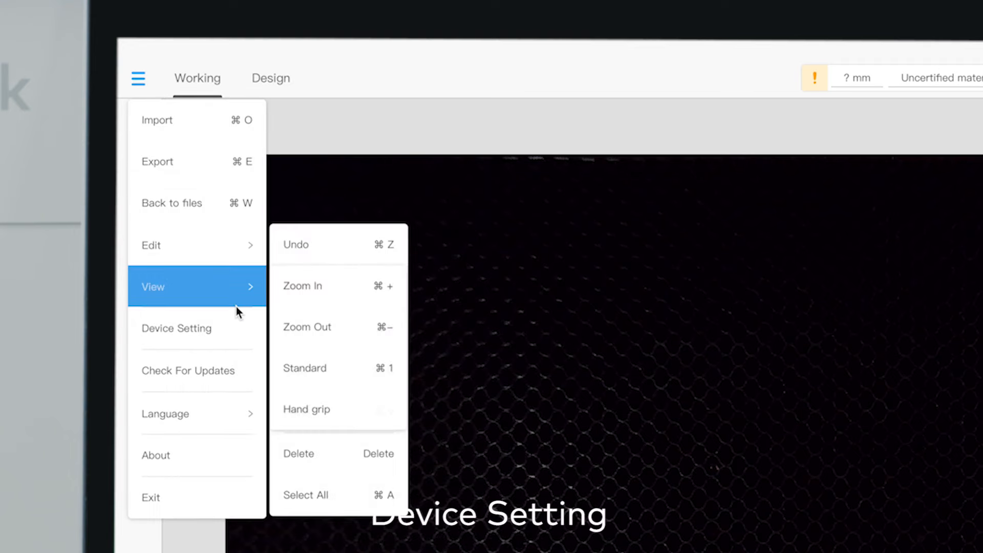
left_click(176, 327)
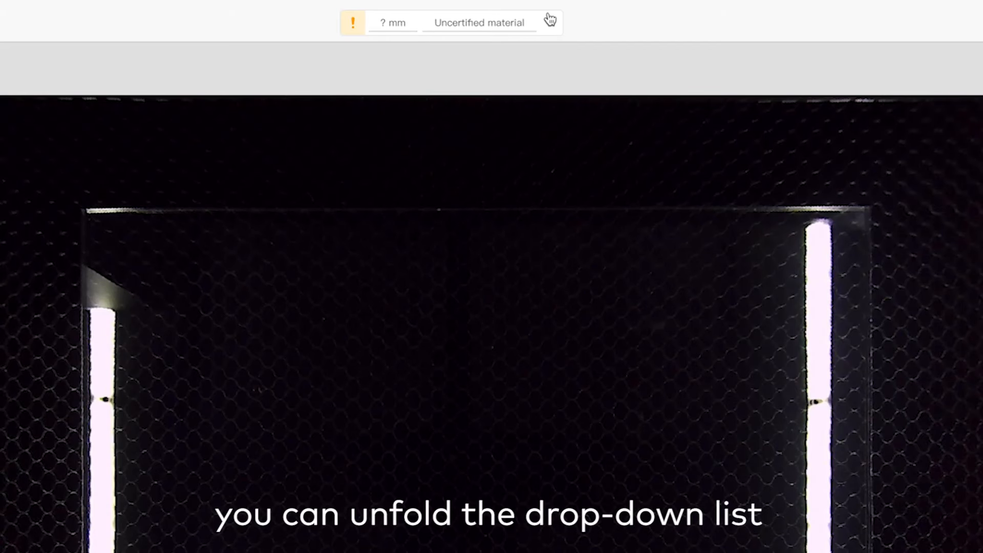
- Add a custom 3mm Glass material (cut 90%/20%, engrave 60%/15%) to the library and select it
left_click(549, 23)
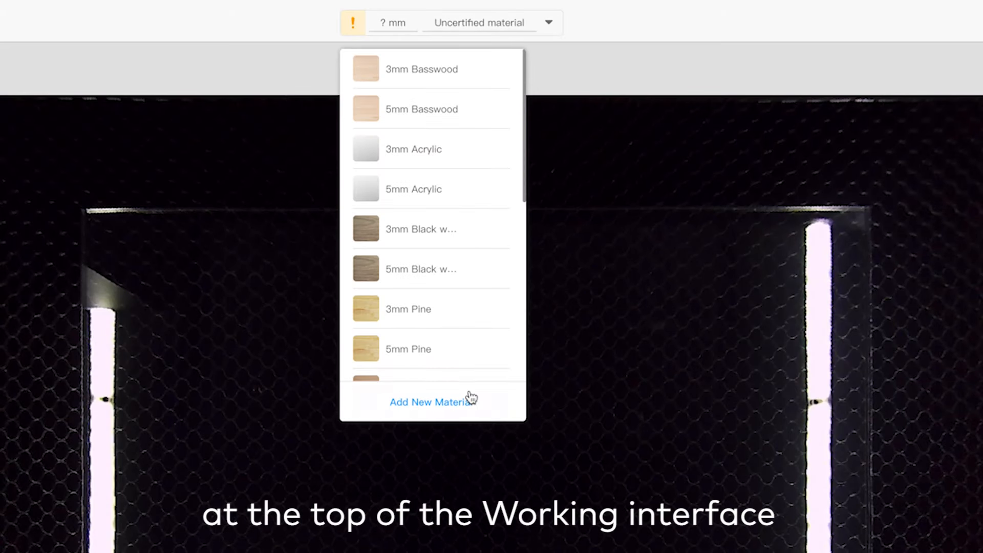
left_click(431, 401)
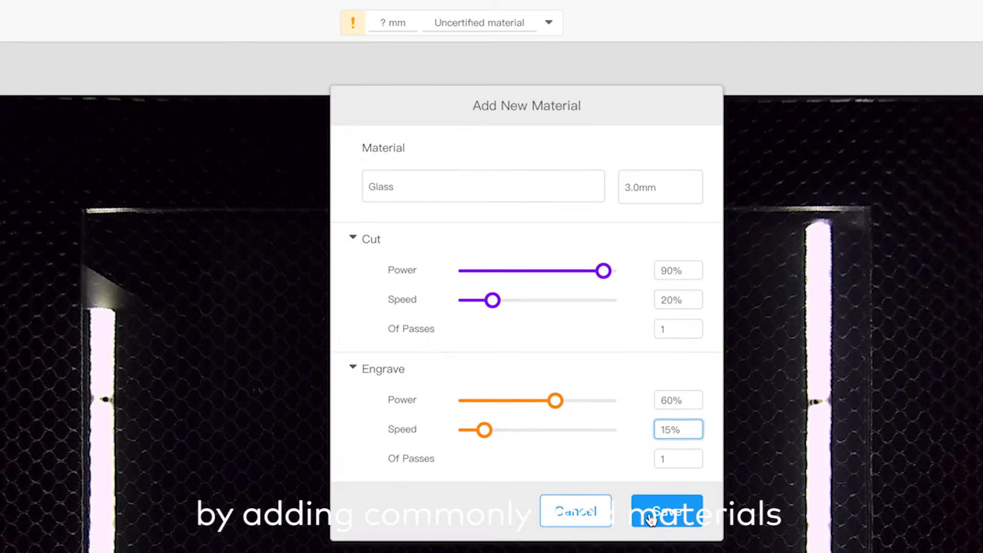
left_click(668, 510)
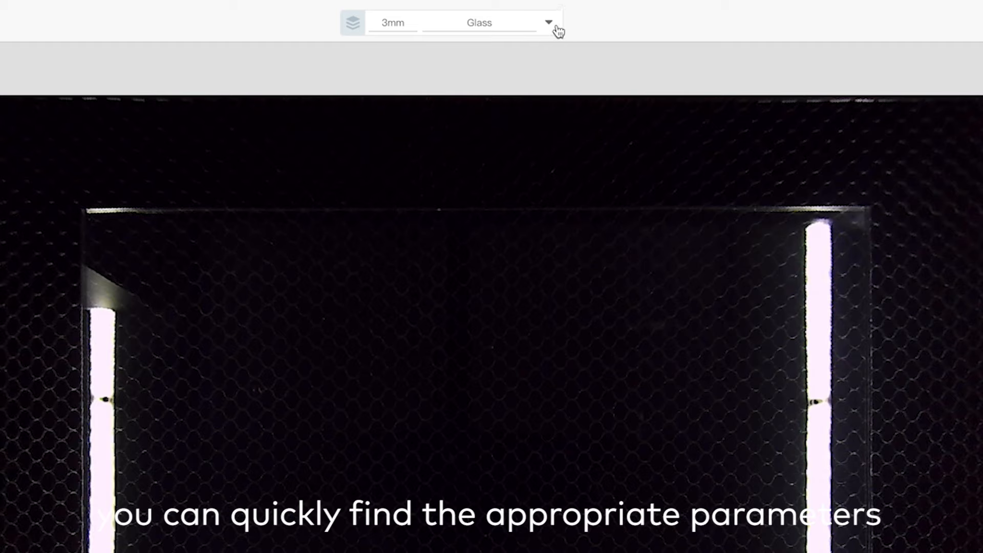
left_click(546, 21)
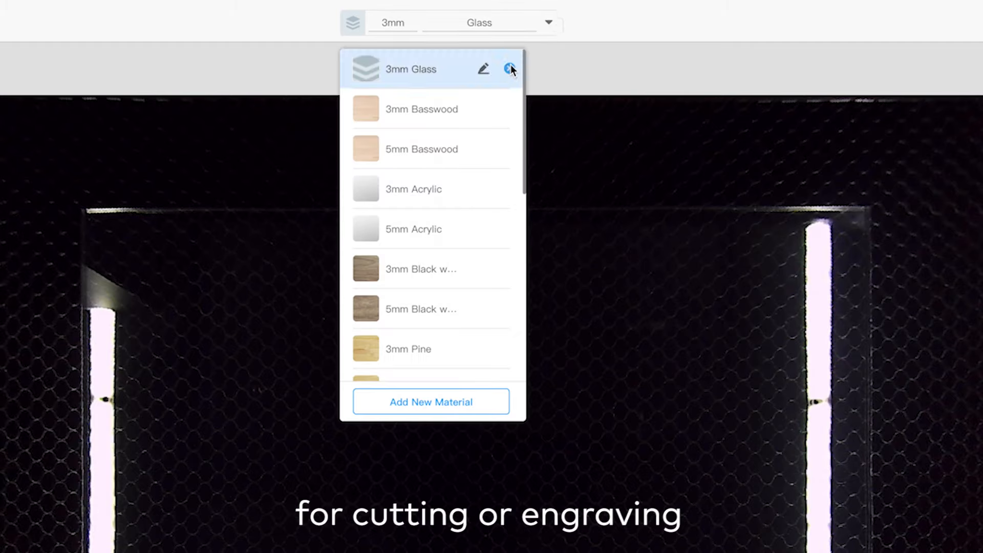